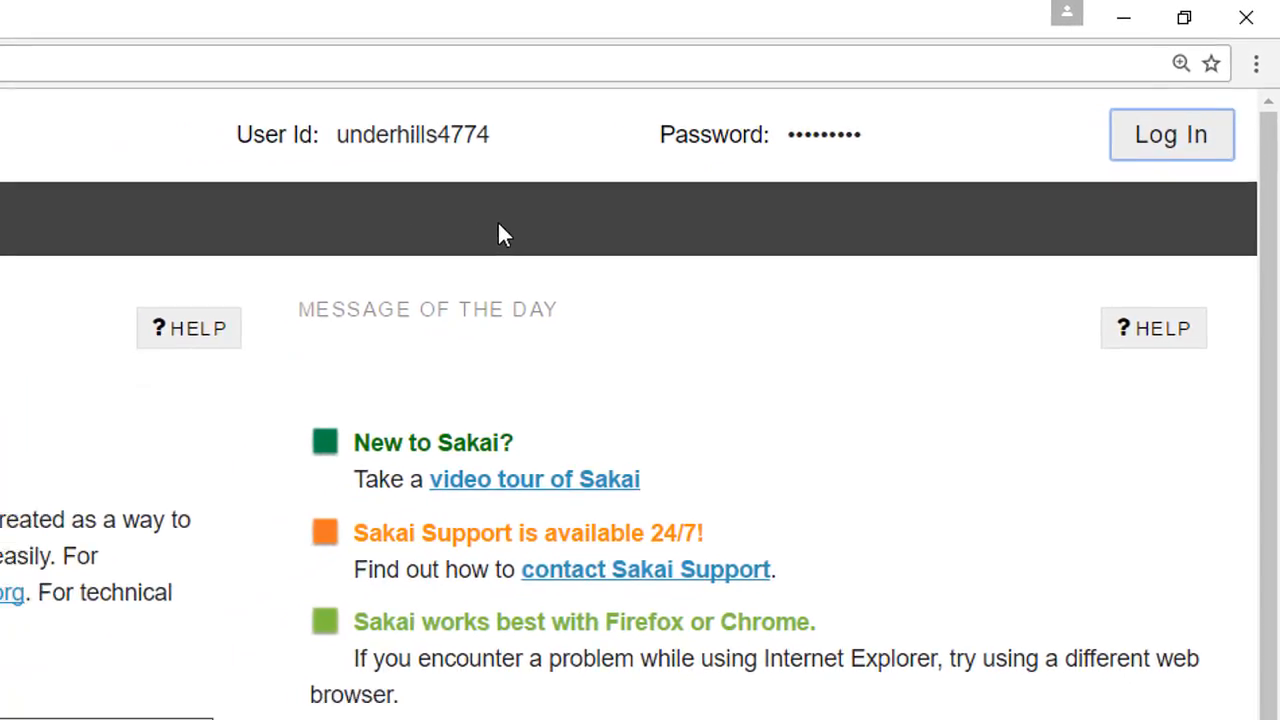
Log in with the entered User Id and Password to reach the My Workspace home page
click(1171, 134)
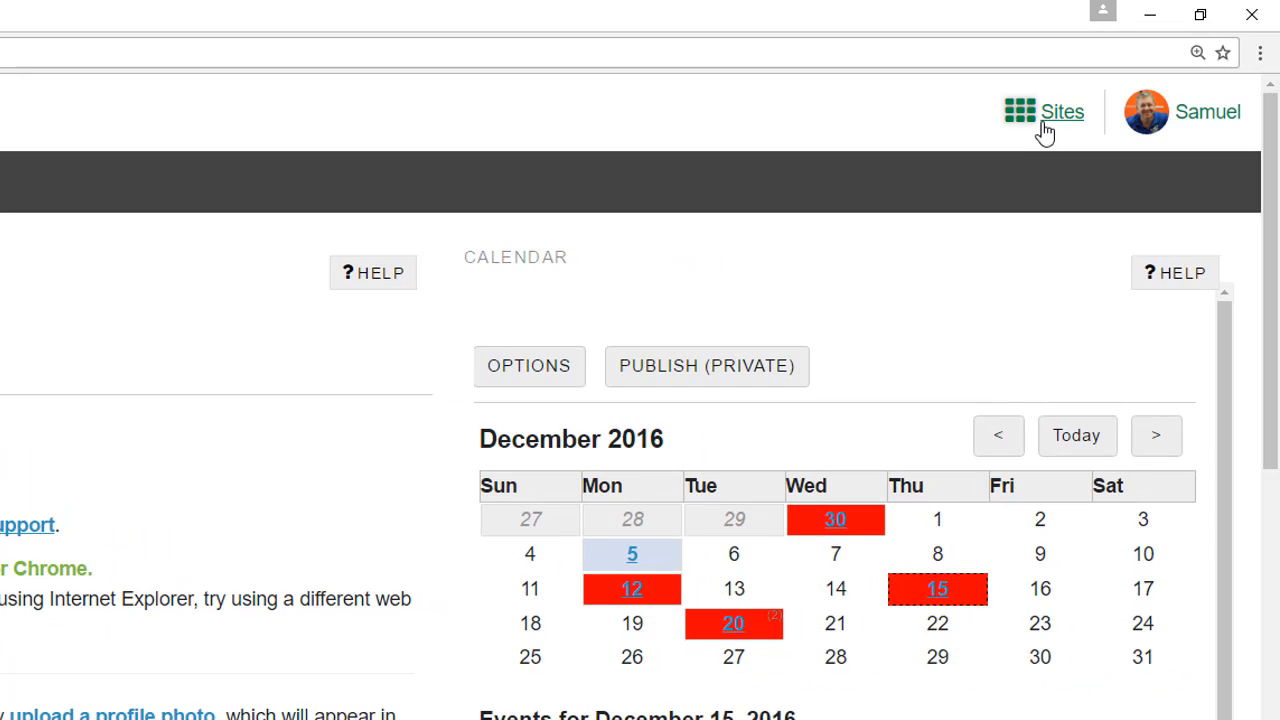
Star a course site as a favorite in the Sites drawer
click(1019, 111)
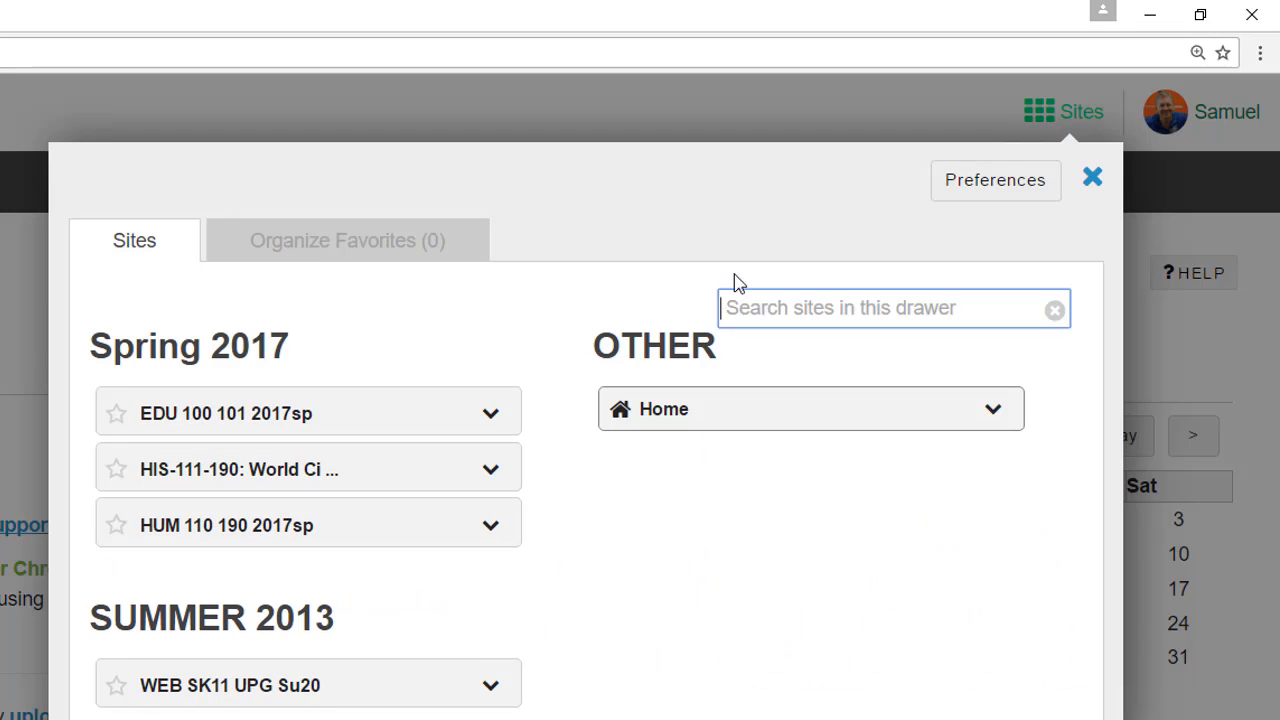
click(115, 468)
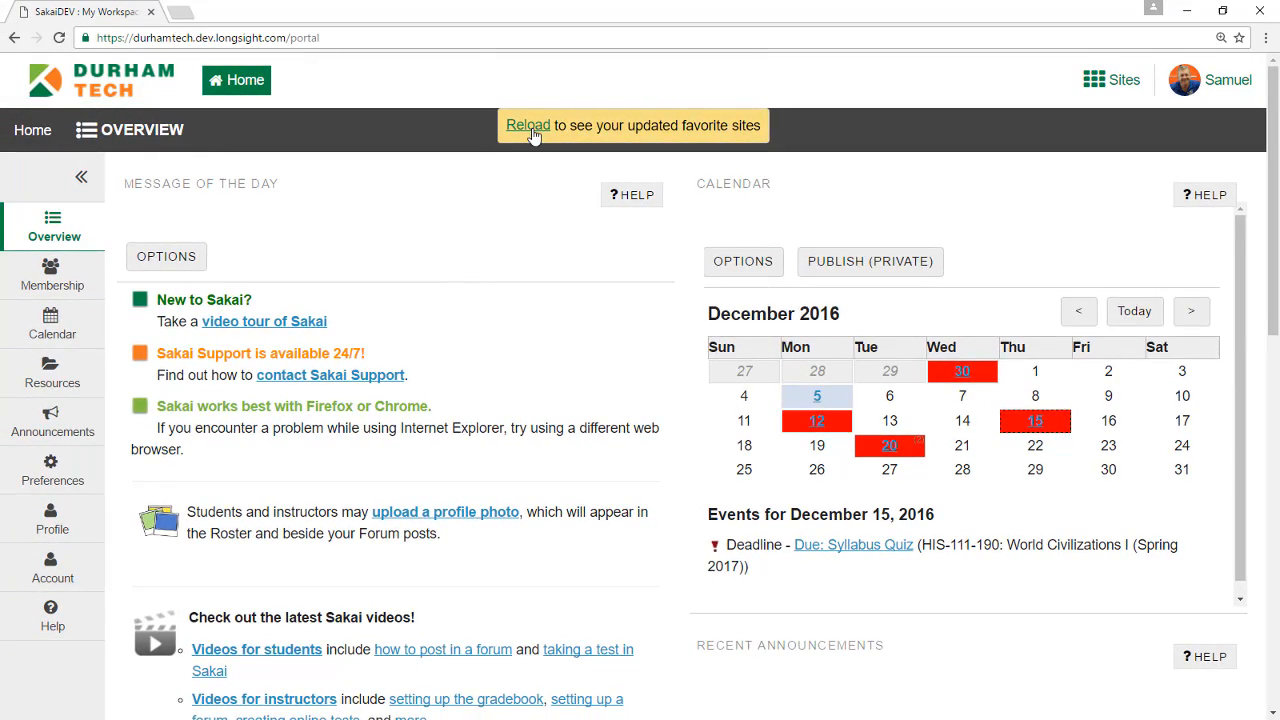
Reload to show updated favorites, then view the Caveman art forum and a quiz question
click(547, 80)
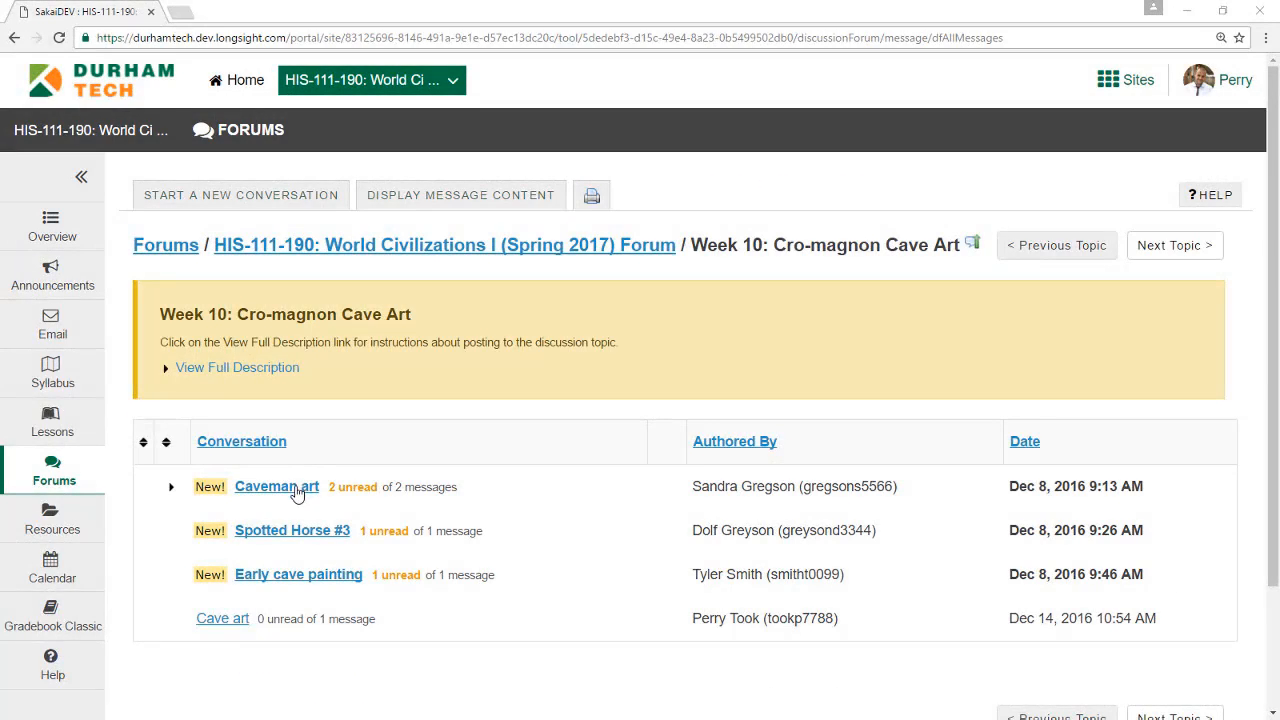
click(276, 486)
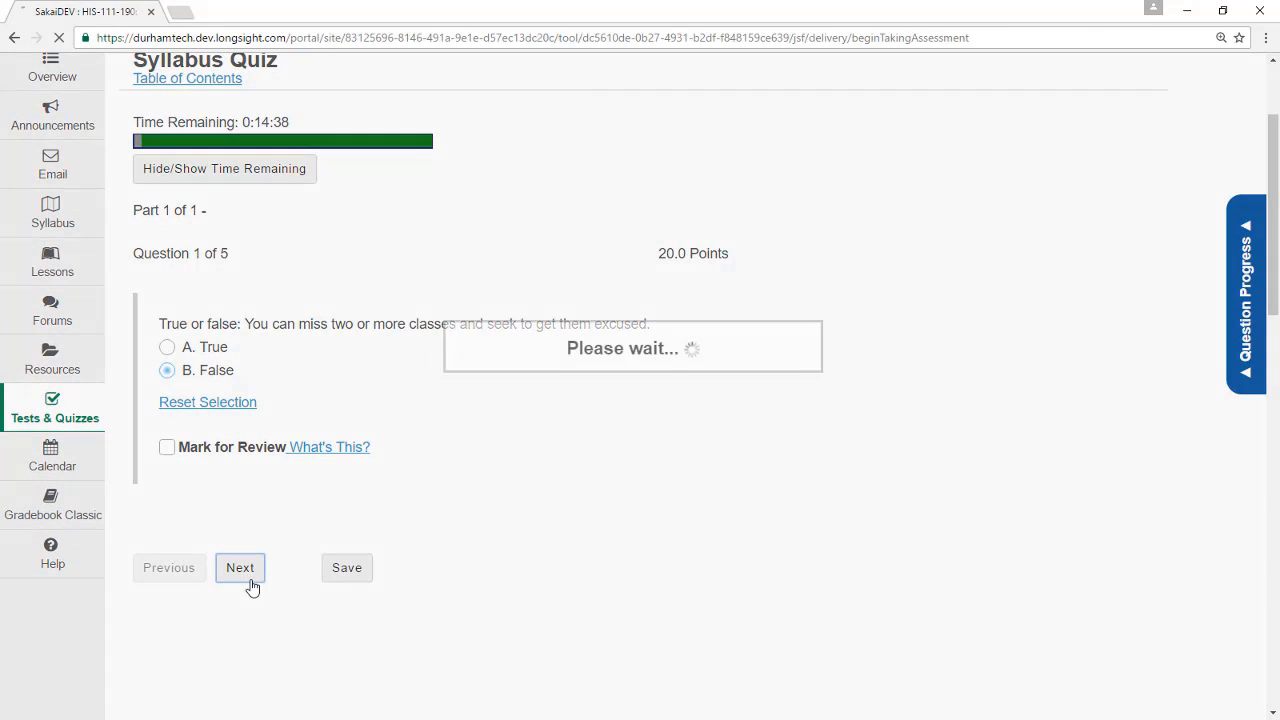
click(240, 567)
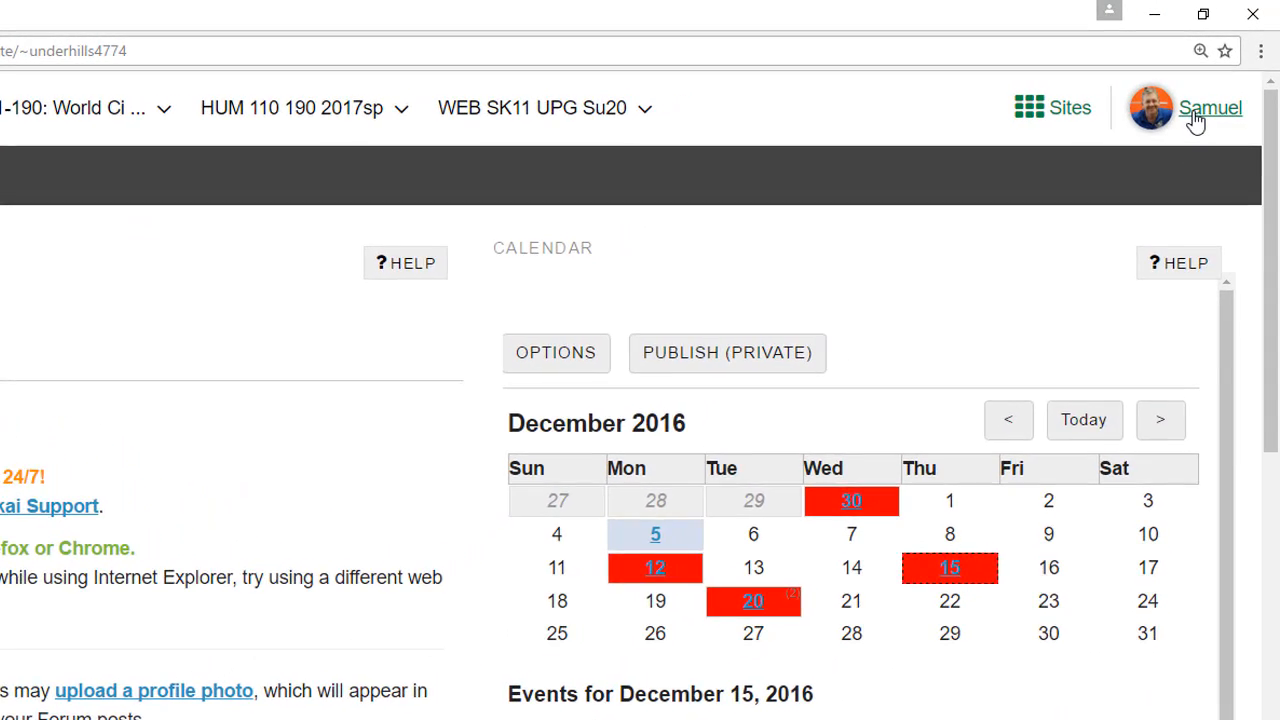
Log out of Sakai from the account menu
click(1209, 108)
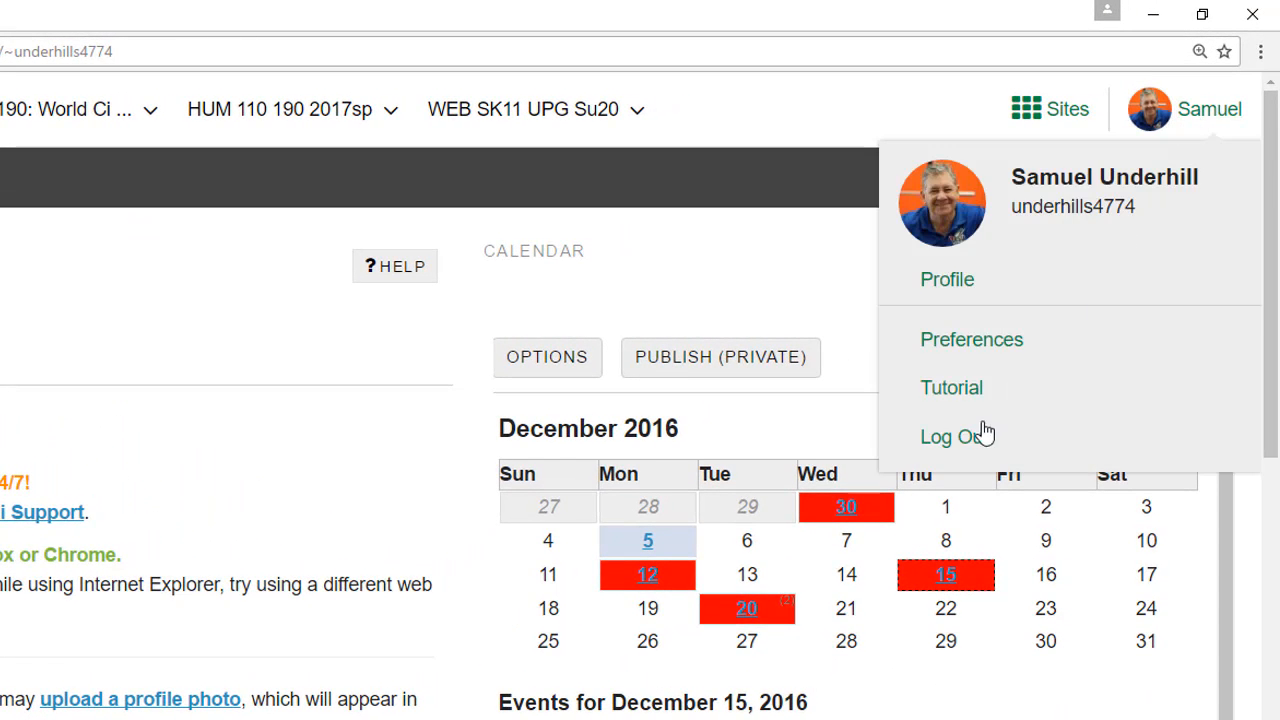
click(952, 436)
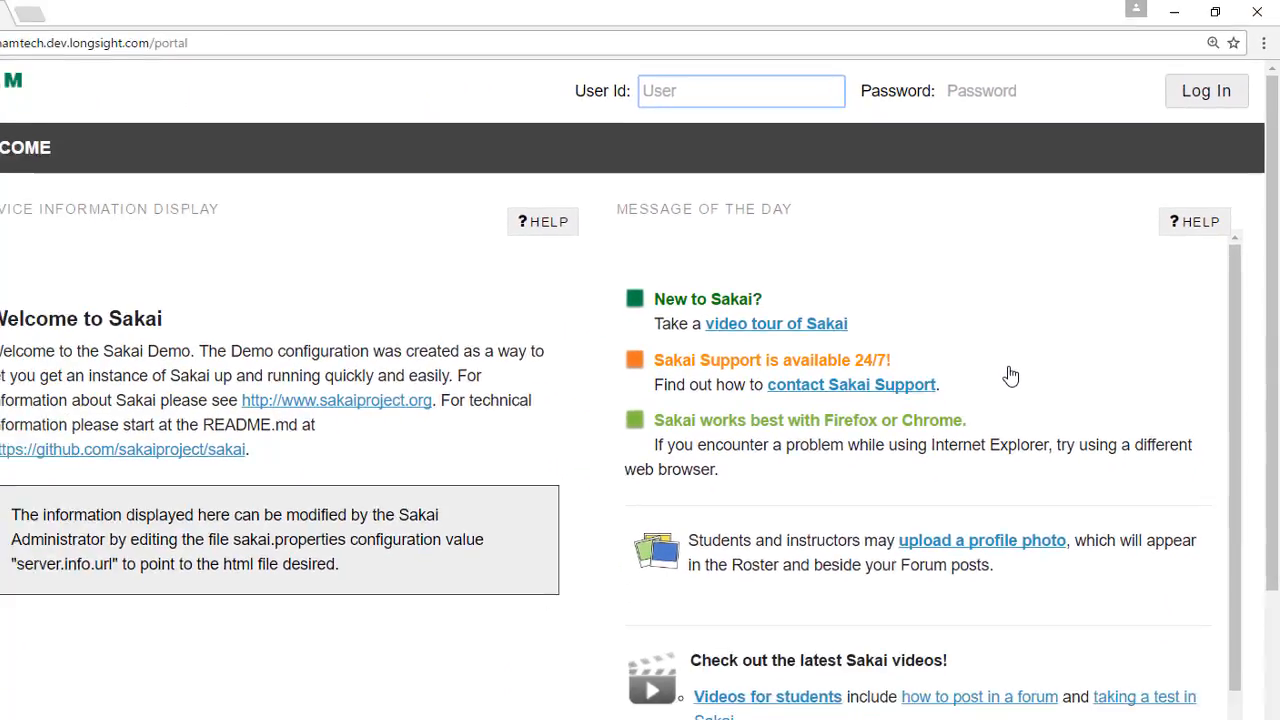